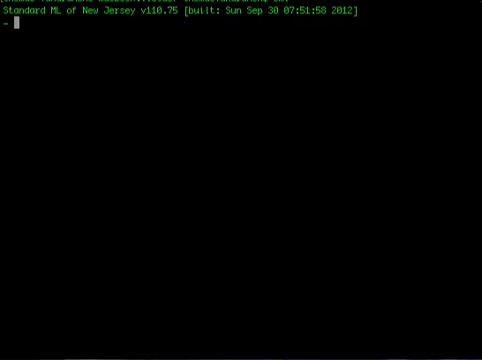
# Define val aa = [4,1,5,3,8,7] in the REPL
pyautogui.write('va')
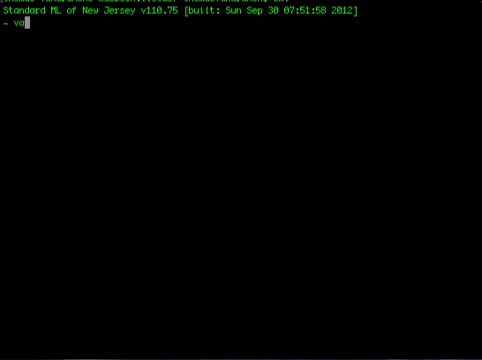
pyautogui.write('al aa = [')
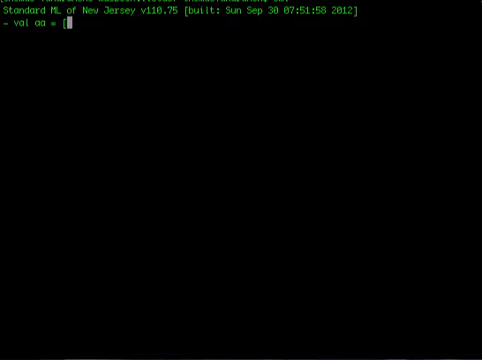
pyautogui.write('4, 1,')
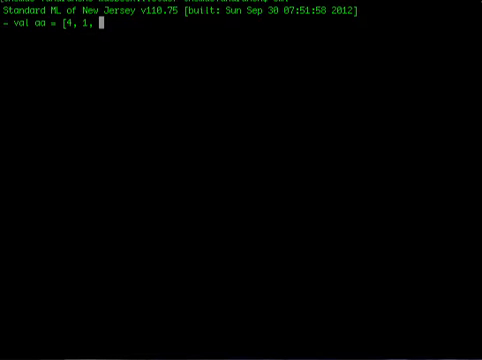
pyautogui.write('5, 3,')
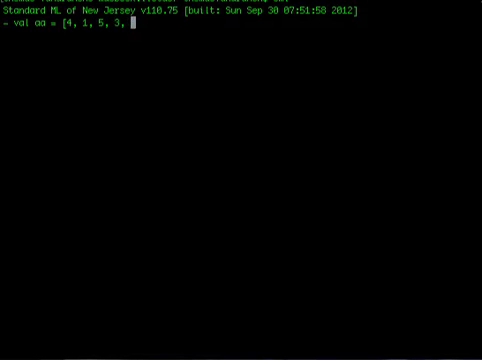
pyautogui.write('8, 7];')
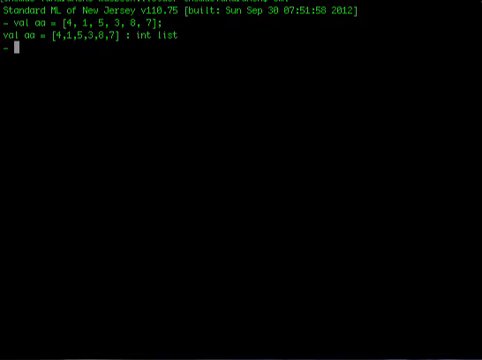
pyautogui.moveTo(176, 158)
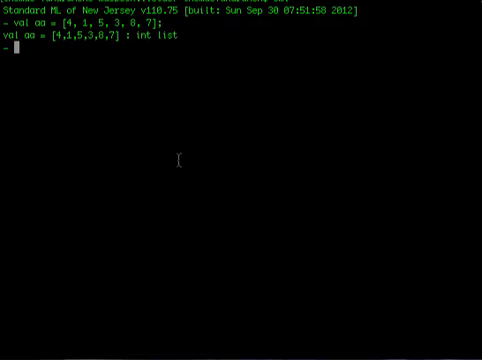
# Evaluate hd(aa), hd and tl on the list aa
pyautogui.write('hd(aa);')
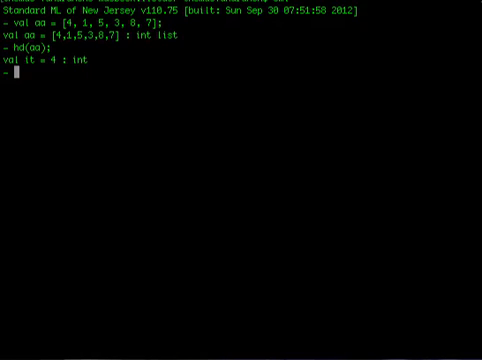
pyautogui.write('hd(tl(aa));')
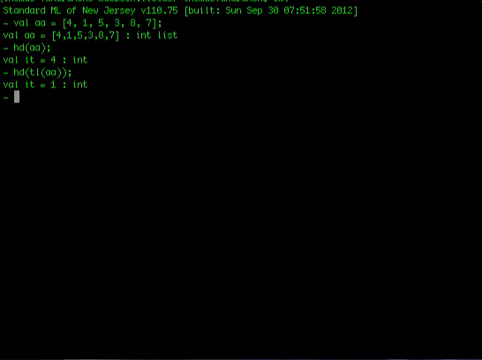
pyautogui.write('tl(tl(aa));')
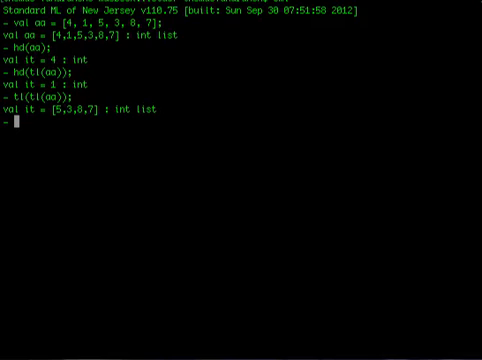
# Evaluate tl(tl(aa))@[hd(aa), hd(tl(aa))] giving [5,3,8,7,4,1]
pyautogui.write('tl(tl(aa')
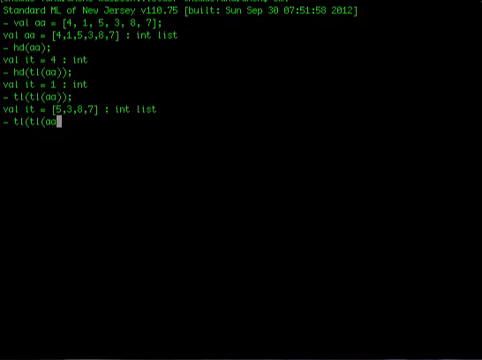
pyautogui.write('))@[')
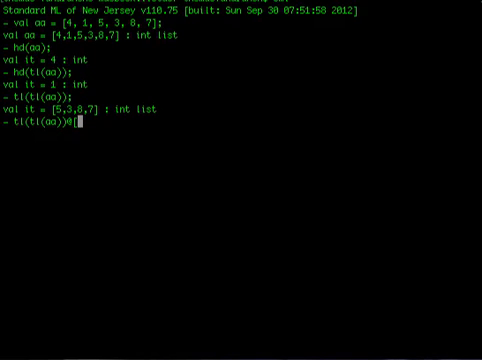
pyautogui.write('hd(aa')
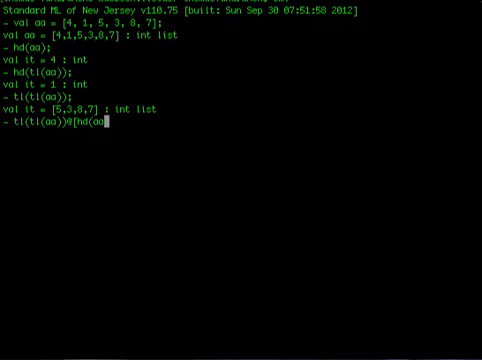
pyautogui.write(',')
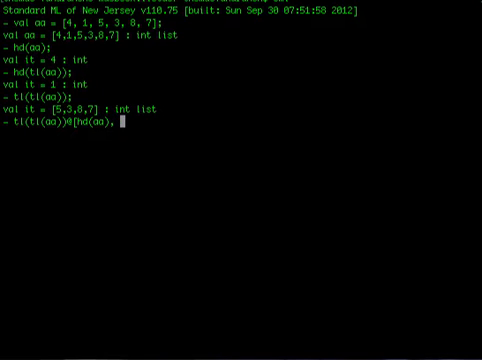
pyautogui.write('hd(tl(aa')
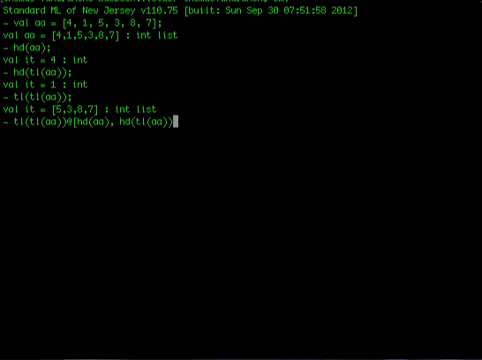
pyautogui.write(';')
pyautogui.press('Return')
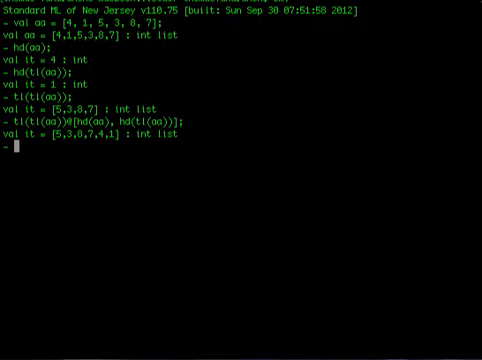
# Define fun moveTwo(xx) = tl(tl(xx))@[hd(xx), hd(tl(xx))]
pyautogui.write('r')
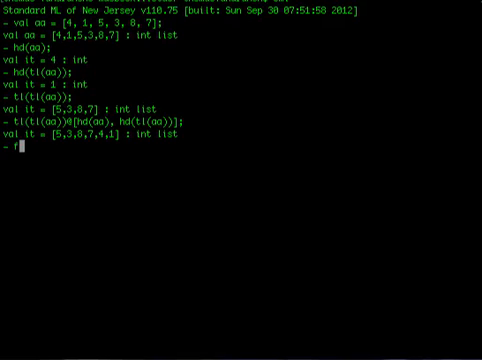
pyautogui.write('fun moveTw')
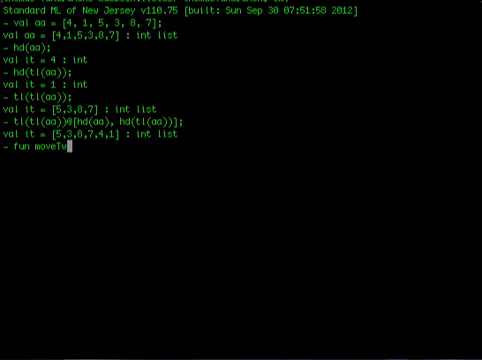
pyautogui.write('o(xx) =')
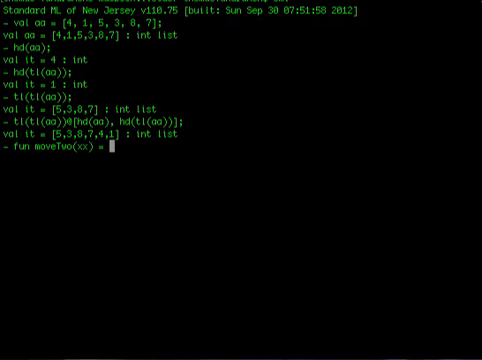
pyautogui.write('tl(tl(xx))@')
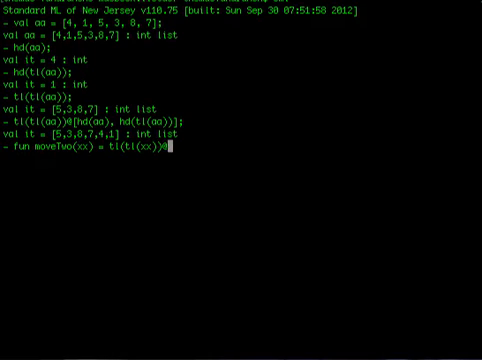
pyautogui.write('[hd(xx), hd(tl(')
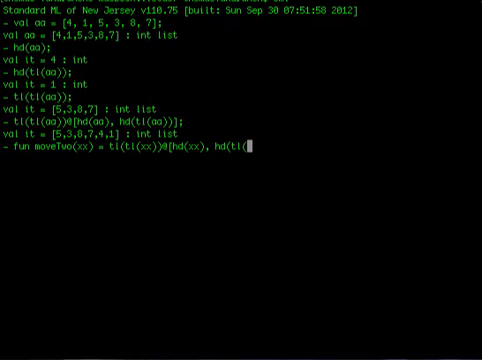
pyautogui.write('xx))];')
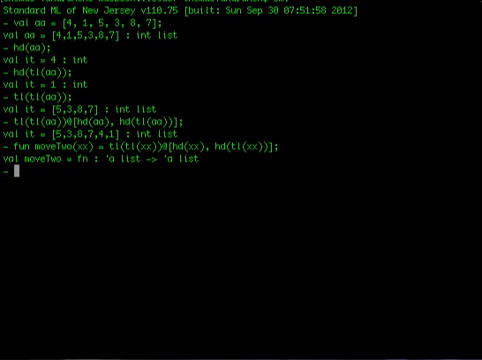
# Call moveTwo on [1,2,3,4,5], [15,13,1] and [8,9]
pyautogui.write('moveTwo([1,2,3,4,5]);')
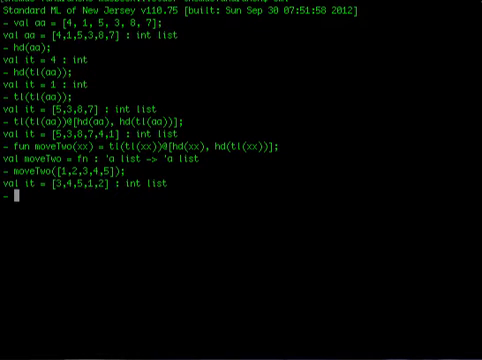
pyautogui.write('moveTw')
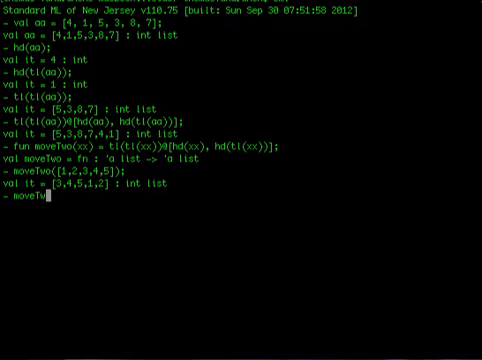
pyautogui.write('([')
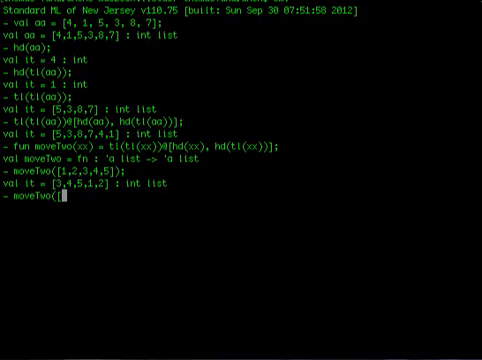
pyautogui.write('15,')
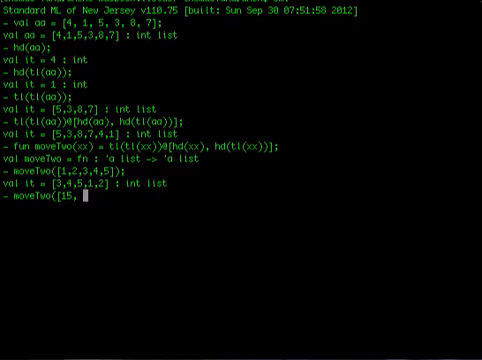
pyautogui.write('13, 1]);')
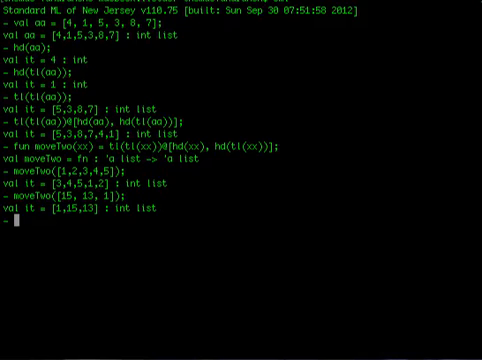
pyautogui.write('moveTwo(')
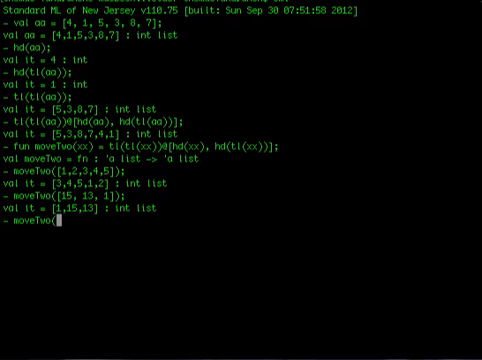
pyautogui.write('[8,9]);')
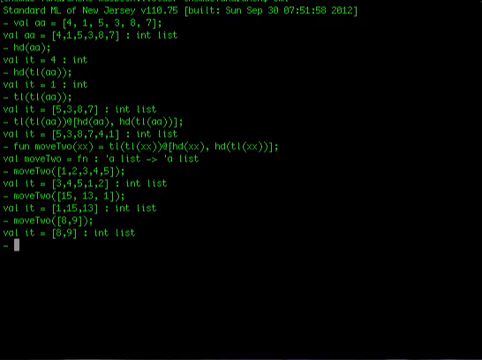
# Call moveTwo([7]) to raise an uncaught Empty exception, then clear the screen
pyautogui.write('moveTwo([7]);')
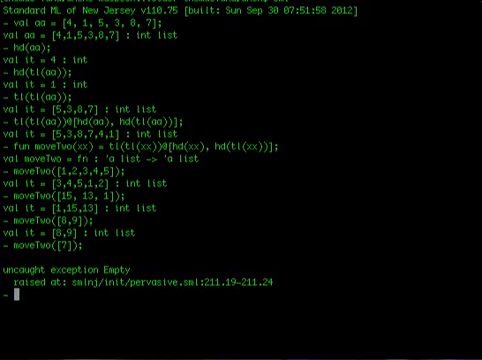
pyautogui.write('move')
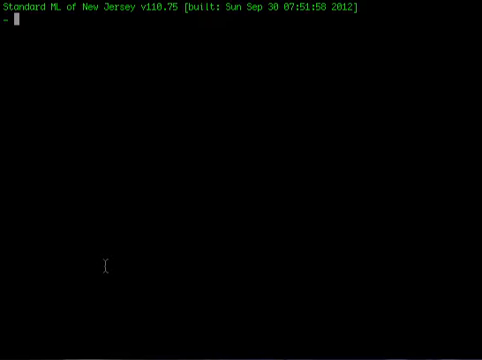
# Define fun moveTwo2(a::b::rest) = rest@[a, b] with a nonexhaustive-match warning
pyautogui.write('fun')
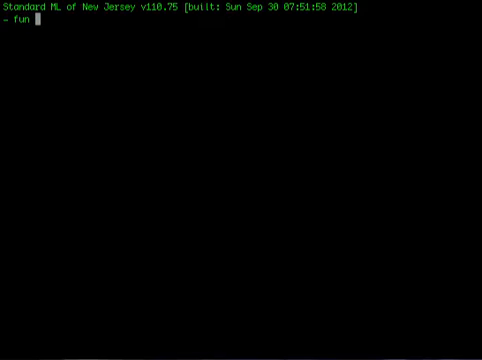
pyautogui.write('moveTwo2')
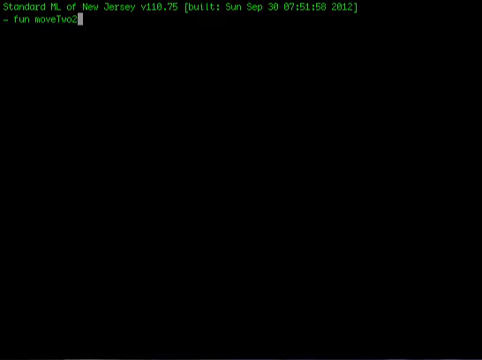
pyautogui.write('(a')
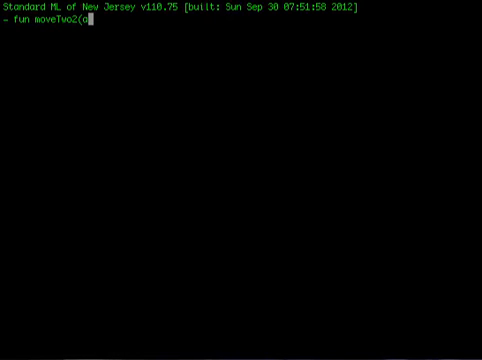
pyautogui.write('::b::')
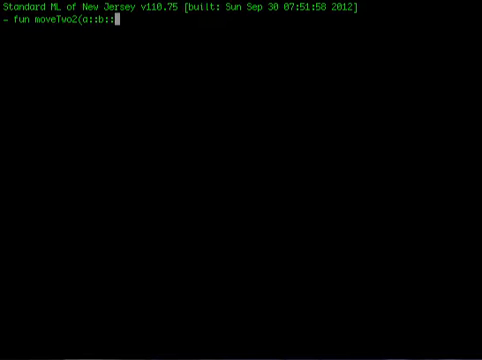
pyautogui.write('rest) =')
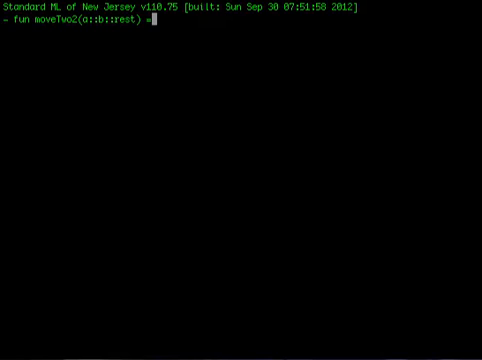
pyautogui.write('rest@')
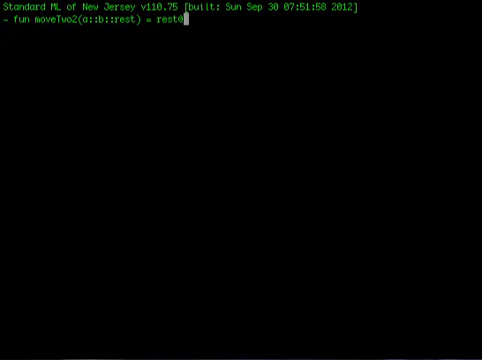
pyautogui.write('[a')
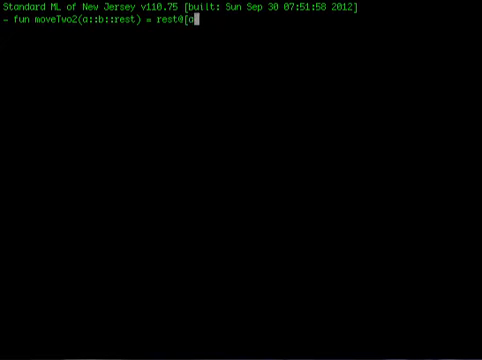
pyautogui.write(', b];')
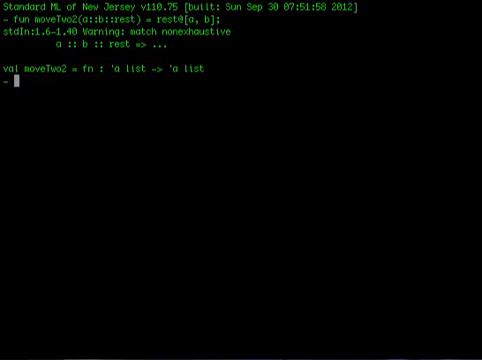
# Test moveTwo2 on [4,5] and [4,5,8], giving [4,5] and [8,4,5]
pyautogui.write('moveTwo2(')
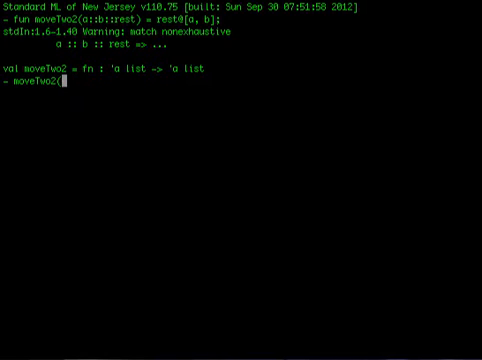
pyautogui.write('[4, 5')
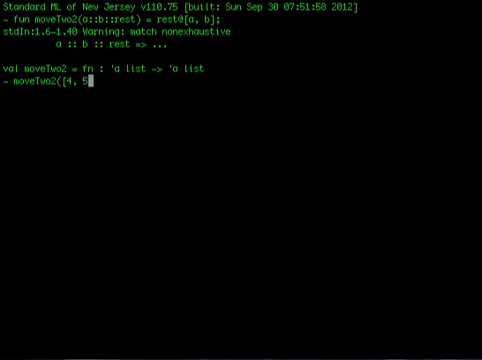
pyautogui.write('])')
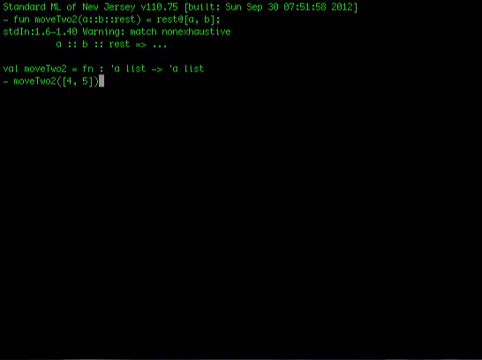
pyautogui.write(';')
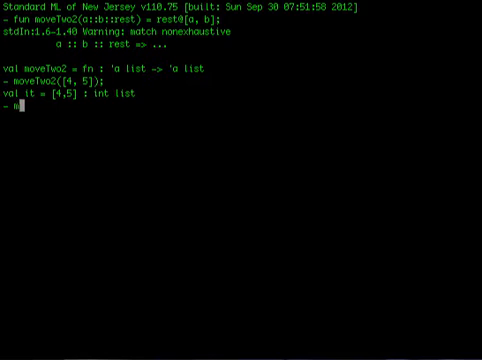
pyautogui.write('moveTwo2(')
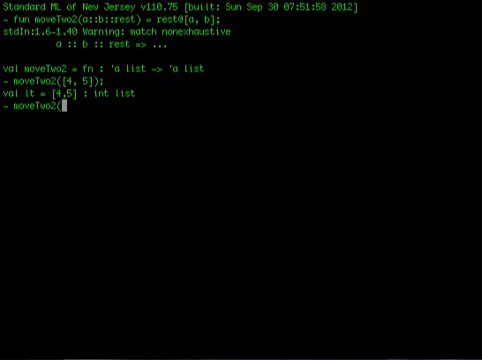
pyautogui.write('[4, 5')
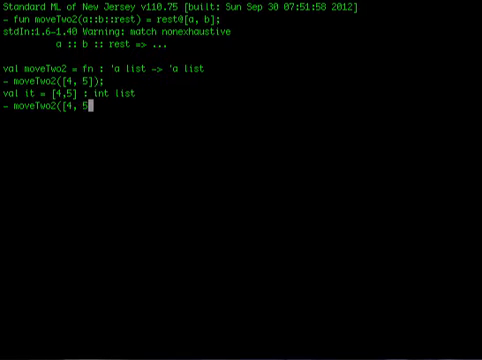
pyautogui.write(', 8')
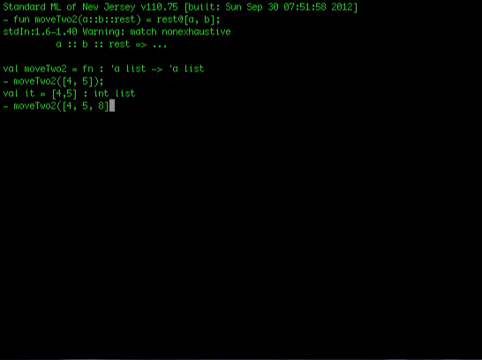
pyautogui.write(');')
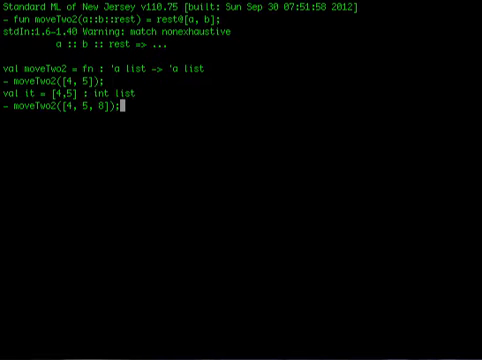
pyautogui.press('Return')
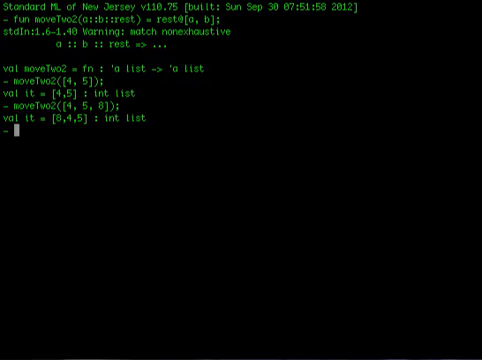
# Call moveTwo2([4,5,12,3,9,14]) yielding [12,3,9,14,4,5]
pyautogui.write('move')
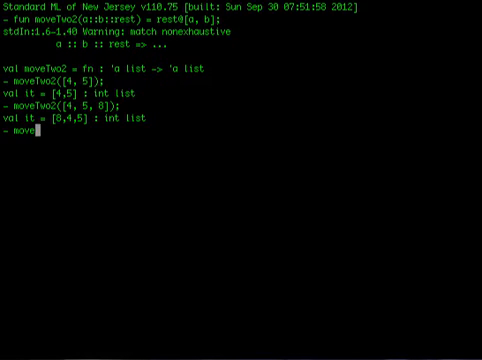
pyautogui.write('Two2([4,')
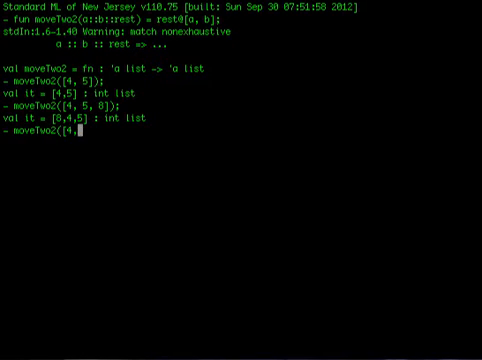
pyautogui.write('5, 12')
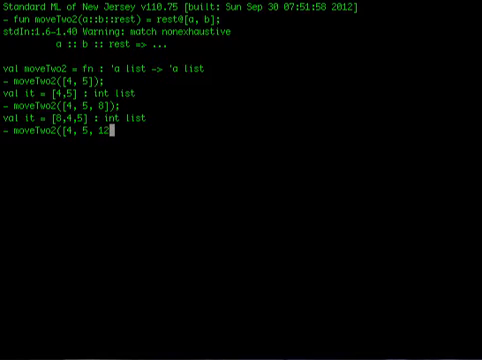
pyautogui.write(', 3, 9, 14]);')
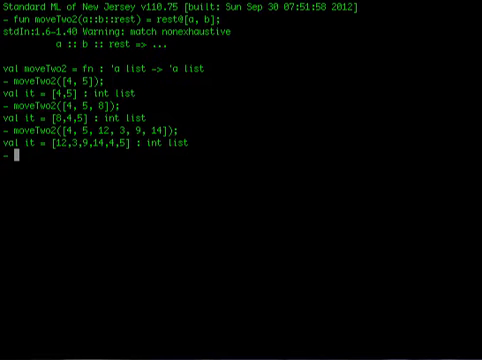
# Call moveTwo2([4]) to raise an uncaught Match exception
pyautogui.write('mo')
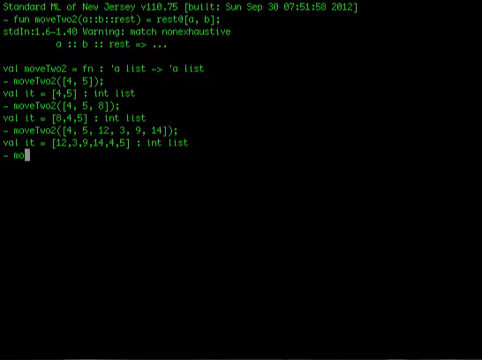
pyautogui.write('oveTwo2([4]);')
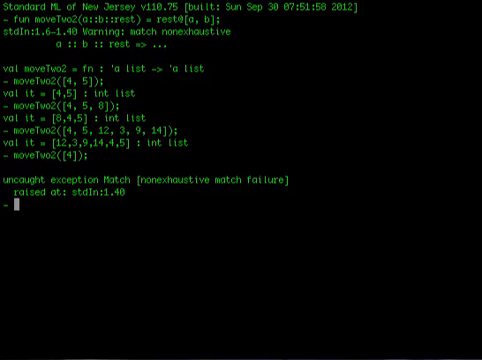
# Attempt fun badFun(a@b), rejected with non-constructor and unbound-variable errors
pyautogui.write('fun badFun(a@b) =')
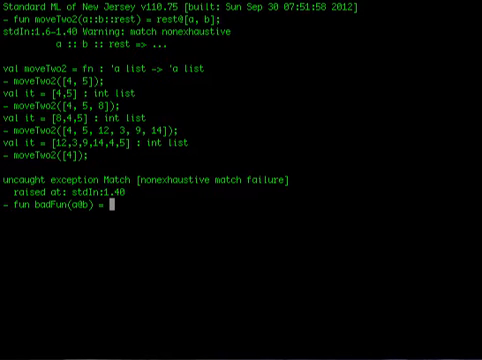
pyautogui.write('b@a;')
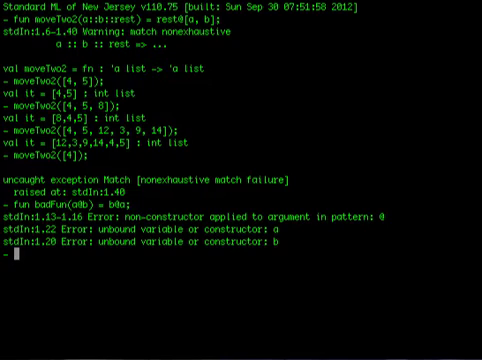
pyautogui.write('fun moveTwo3')
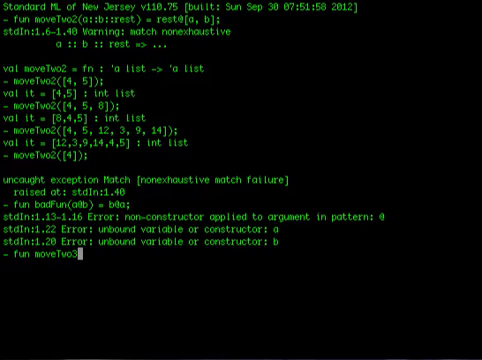
pyautogui.write('(')
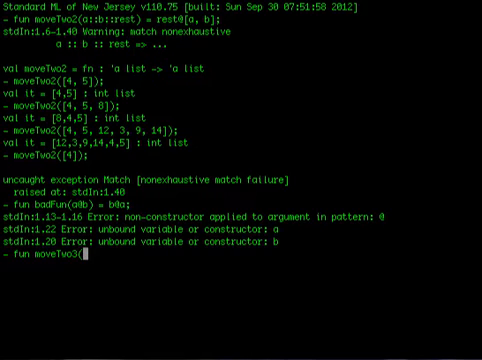
pyautogui.write('[a,b]')
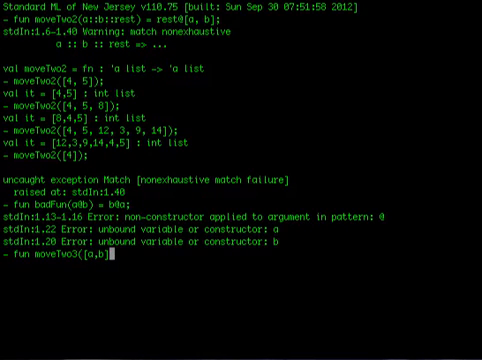
pyautogui.write('@')
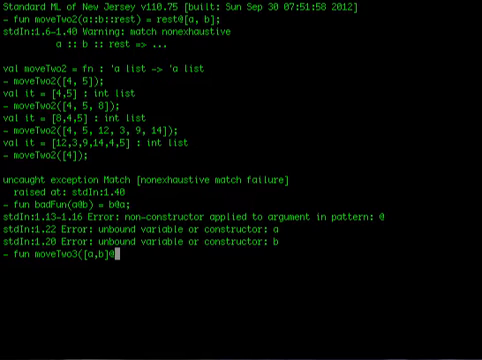
pyautogui.write('rest) =')
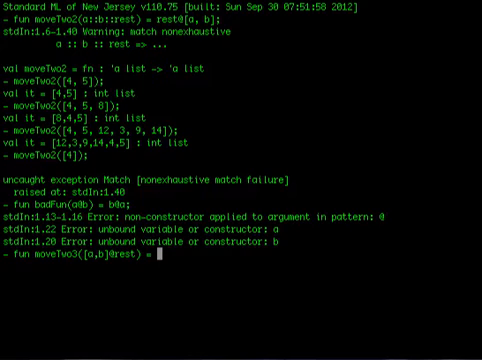
pyautogui.write('rest@')
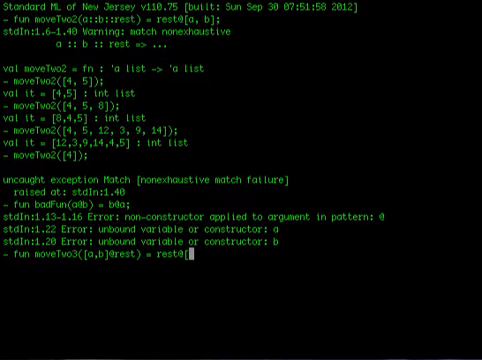
pyautogui.write('[a')
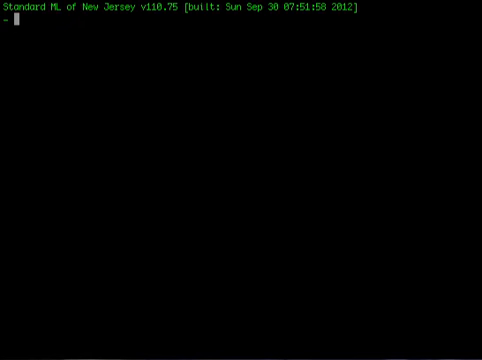
# Define fun repeatEach([]) = [] | repeatEach(a::rest) = a::a::repeatEach(rest) and begin a test call
pyautogui.write('fun r')
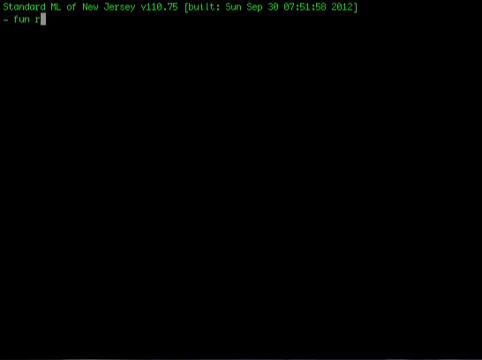
pyautogui.write('epeatEach(')
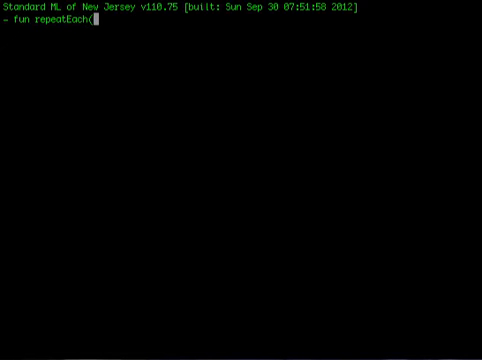
pyautogui.write('[]) = [')
pyautogui.write('|')
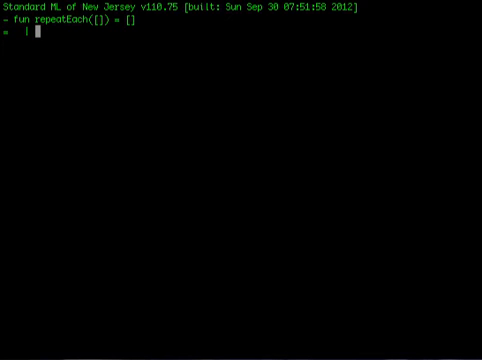
pyautogui.write('r')
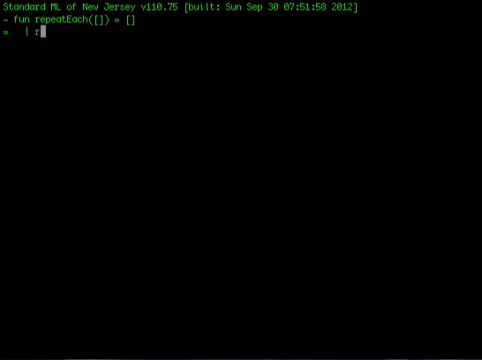
pyautogui.write('epeatEach(')
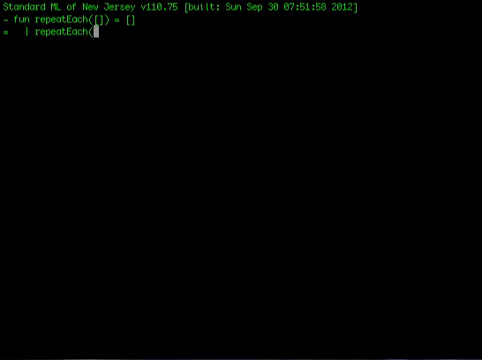
pyautogui.write('a::rest) =')
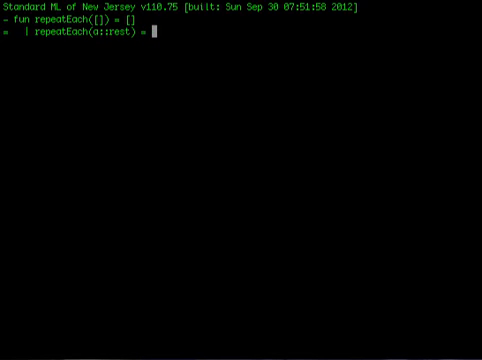
pyautogui.write('a::a::rep')
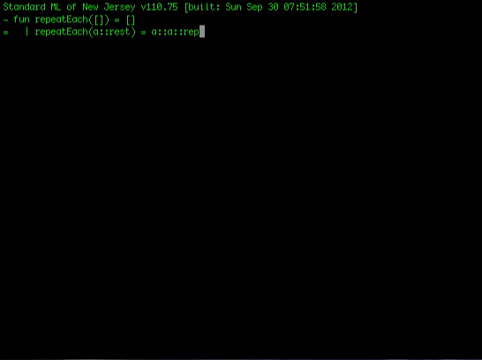
pyautogui.write('eatEach(')
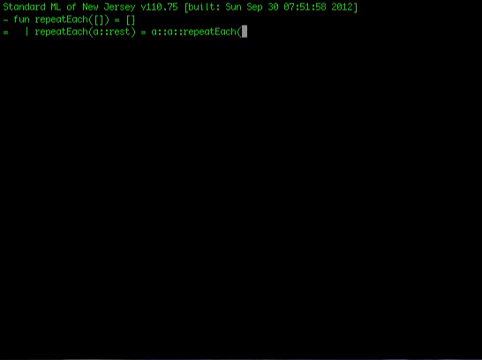
pyautogui.write('rest);')
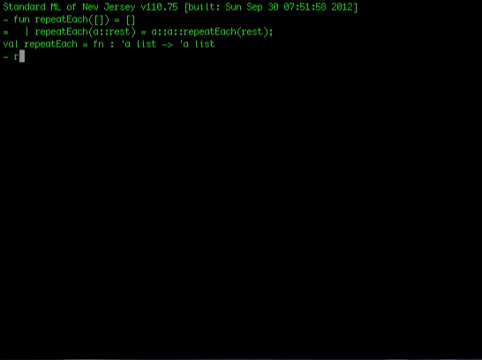
pyautogui.write('repeatEach(')
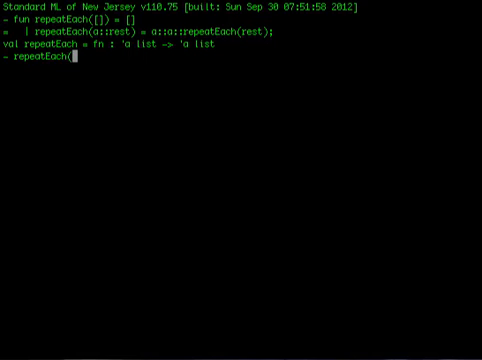
# Evaluate repeatEach([3, 6, 12, 17]) giving [3,3,6,6,12,12,17,17]
pyautogui.write('[3,')
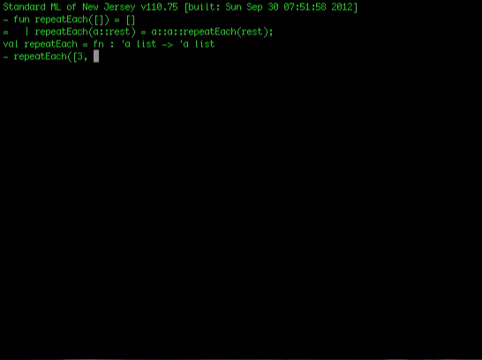
pyautogui.write('6, 12,')
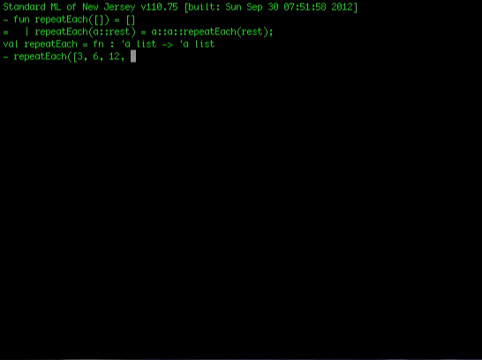
pyautogui.write('17]);')
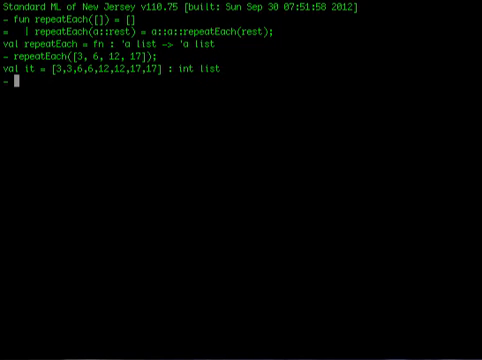
# Evaluate repeatEach([2.7, 3.19, 18.5]) doubling each real, then start a new fun definition
pyautogui.write('repeatEach([')
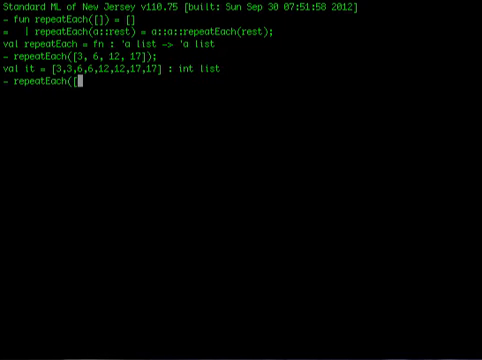
pyautogui.write('2.7, 3')
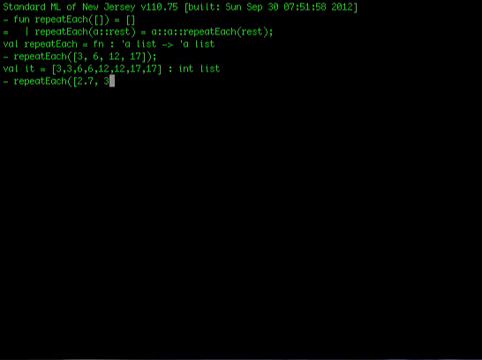
pyautogui.write('.19, 1')
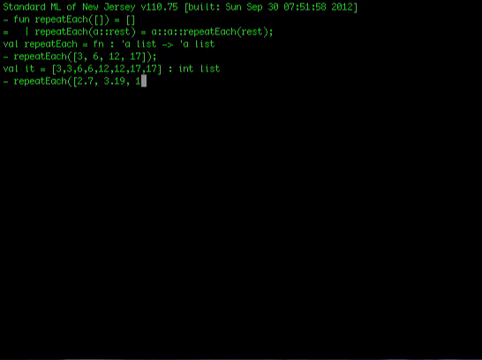
pyautogui.write('8.5]);')
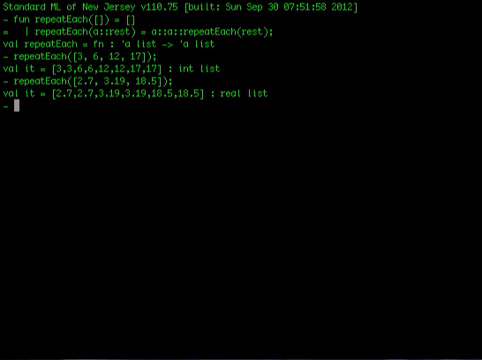
pyautogui.write('fun')
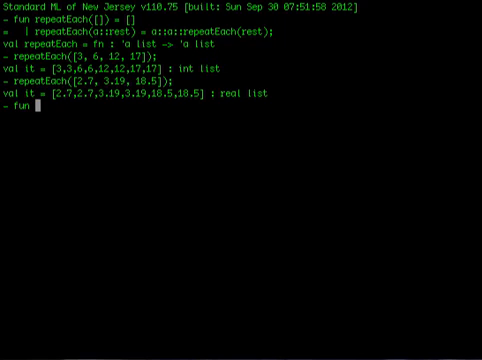
# Define fun sum([]) = 0 | sum(a::rest) = a + sum(rest) of type int list -> int
pyautogui.write('sum([]')
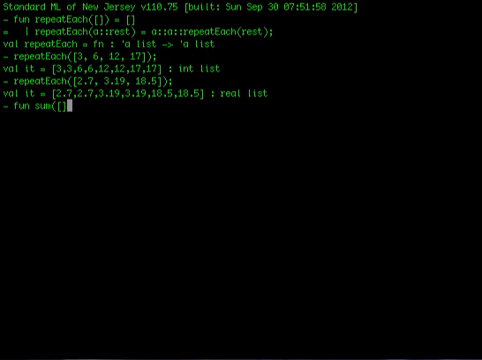
pyautogui.write('=')
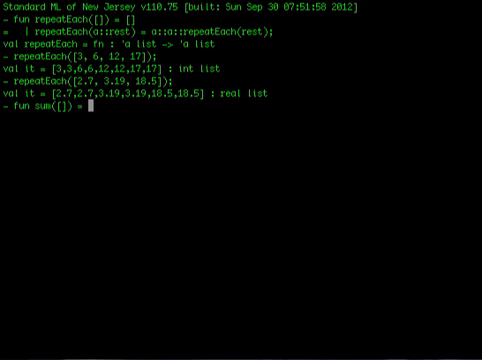
pyautogui.write('0')
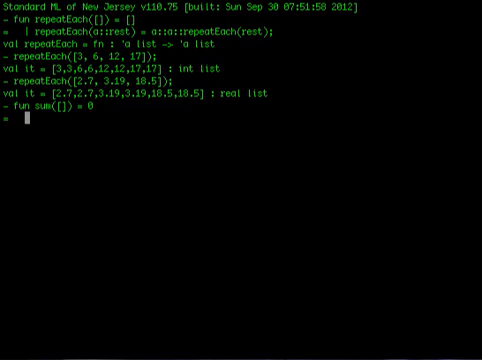
pyautogui.write('|')
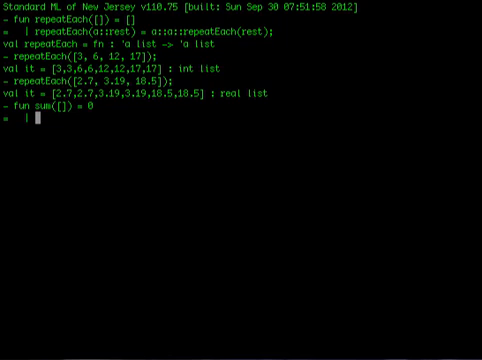
pyautogui.write('sum(')
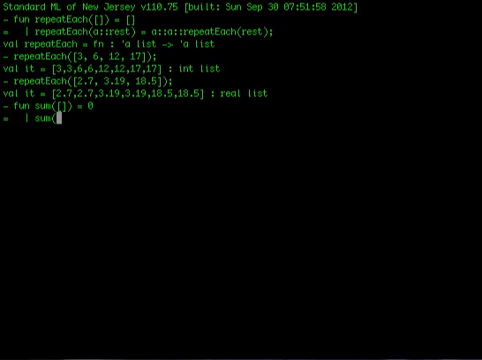
pyautogui.write('a::rest)')
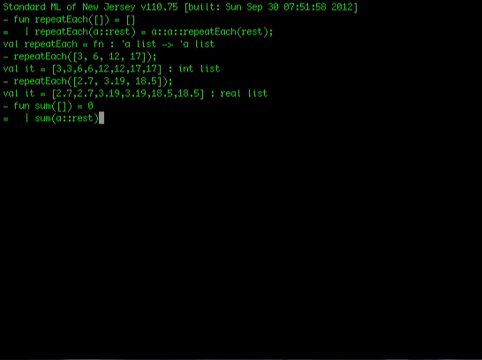
pyautogui.write('=')
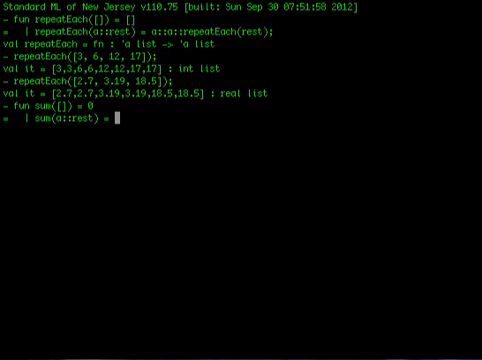
pyautogui.write('a +')
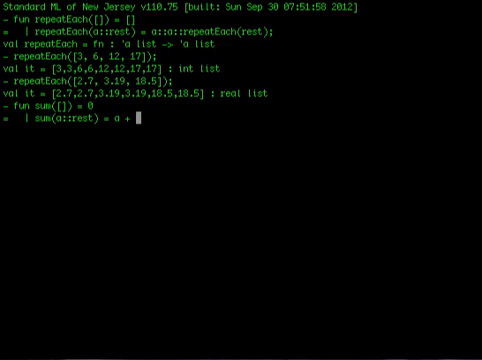
pyautogui.write('sum(re')
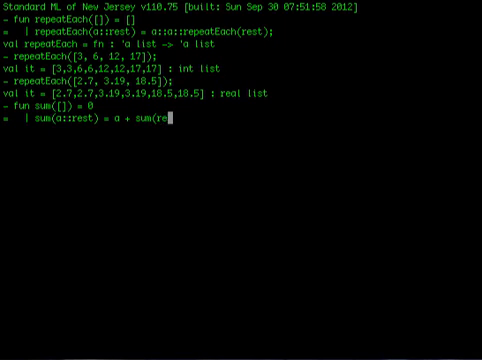
pyautogui.write('st);')
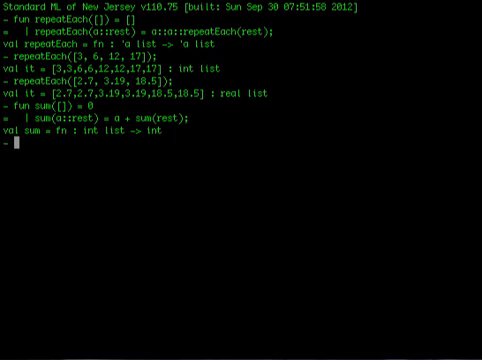
# Begin the test call sum([3, 16, 8 ...
pyautogui.write('sum(')
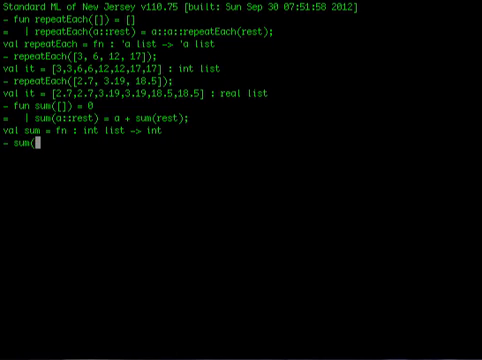
pyautogui.write('3,')
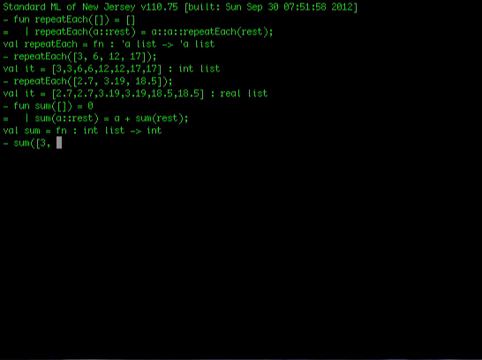
pyautogui.write('16, 8]);')
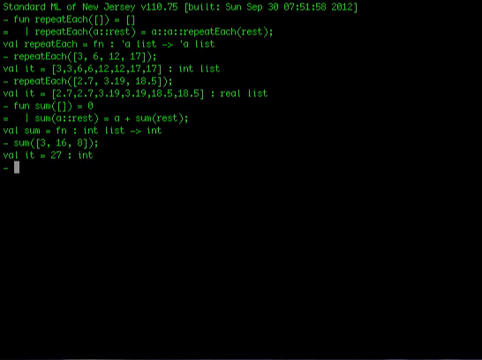
# Begin a new function definition with "fun s" after sum([3, 16, 8]) returned 27
pyautogui.write('fun s')
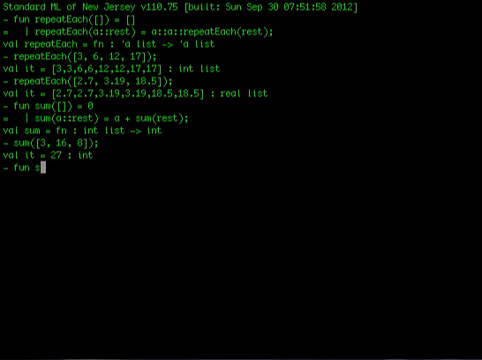
# Write the base case switchPair([]) = []
pyautogui.write('witchPair(')
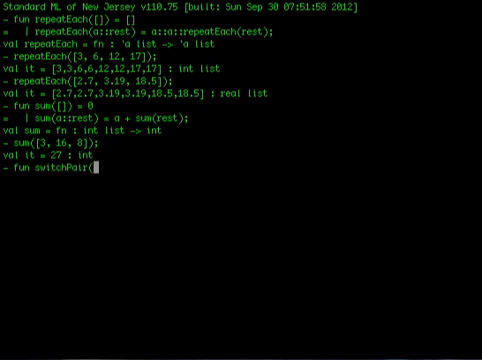
pyautogui.write('[]) =')
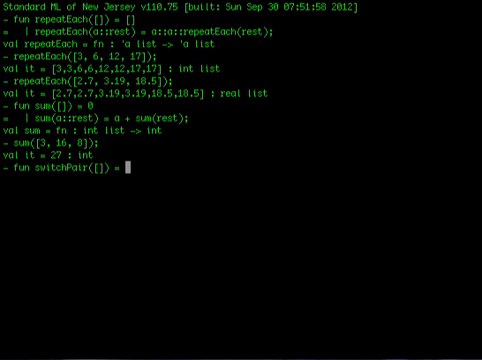
pyautogui.write('[]')
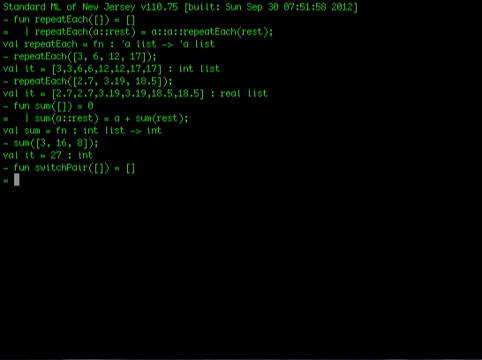
# Write the recursive case switchPair((b,c)::rest) = (c,b)::switchPair(rest); and evaluate it
pyautogui.write('| switchPair')
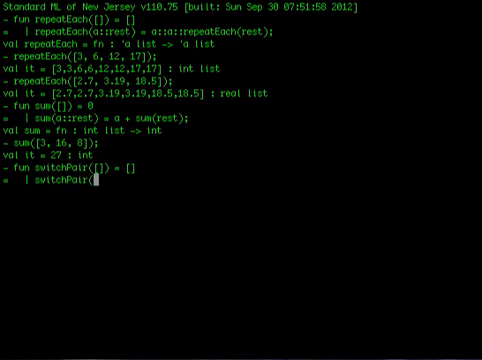
pyautogui.write('(')
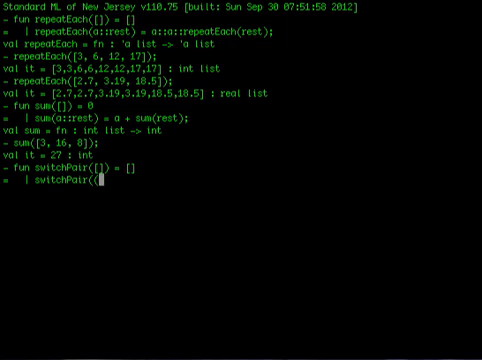
pyautogui.write('b,c)')
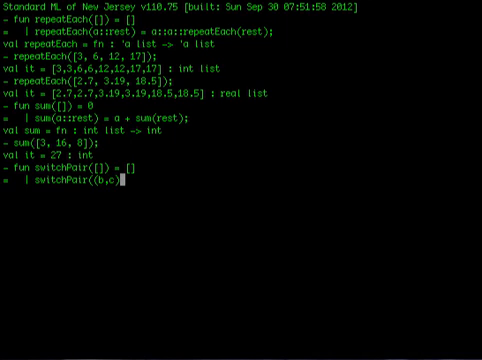
pyautogui.write('::rest) =')
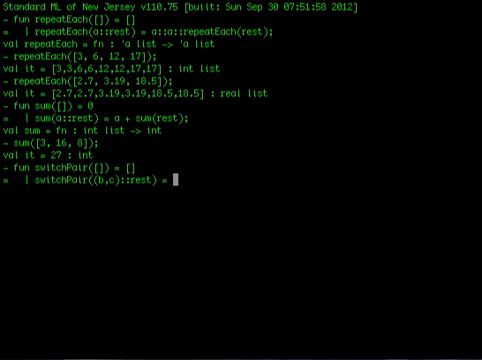
pyautogui.write('(c,b)')
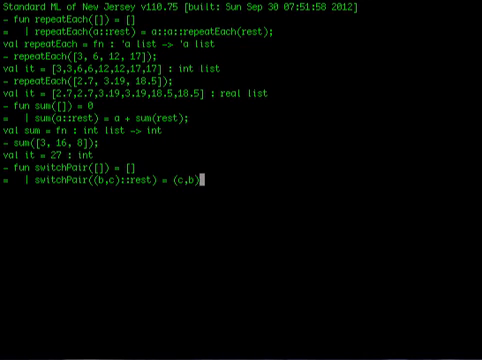
pyautogui.write('::')
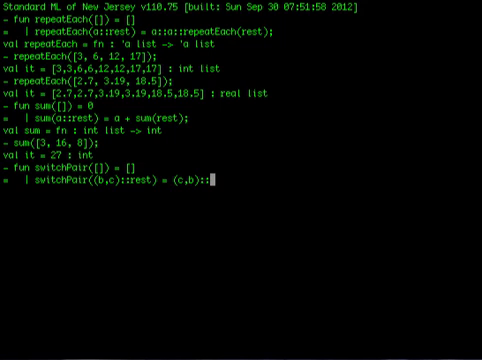
pyautogui.write('sw')
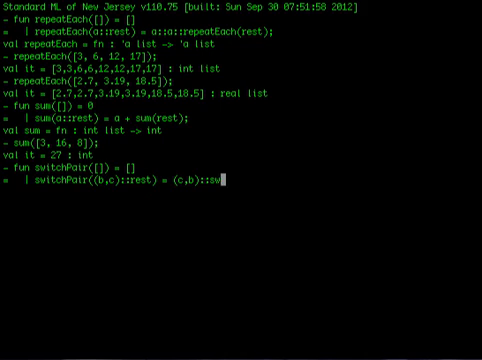
pyautogui.write('itchPair(')
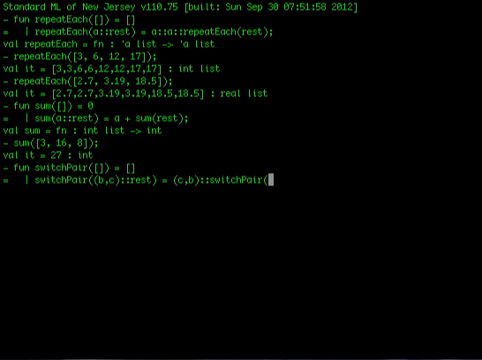
pyautogui.write('rest);')
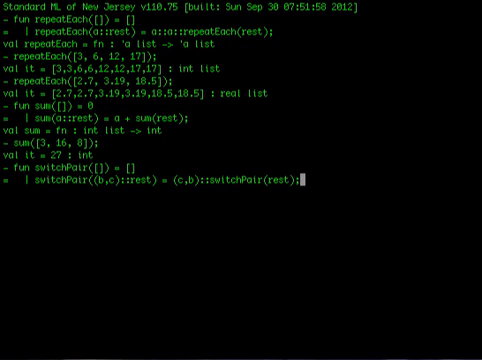
# Start a test call switchPair([( at the prompt
pyautogui.write('switchPa')
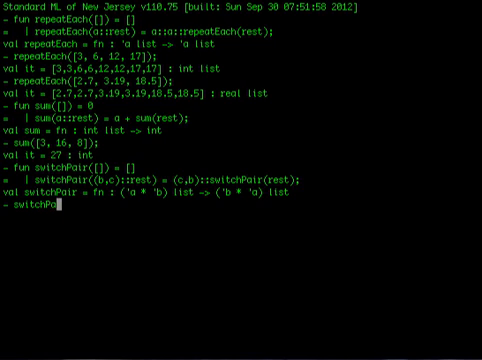
pyautogui.write('([(1,2),')
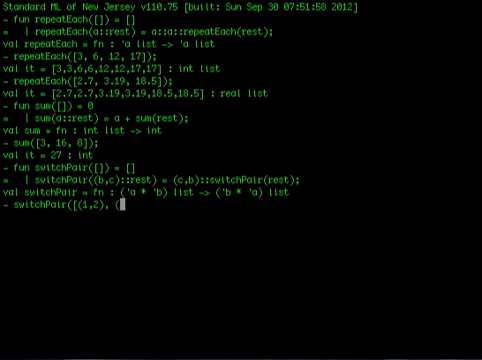
# Continue the test call with the pairs (5, 12) and (7,4)
pyautogui.write('(5, 12')
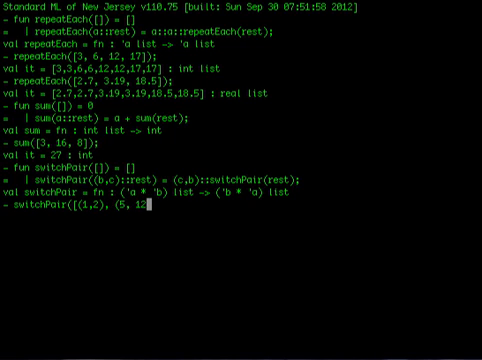
pyautogui.write('), (7,')
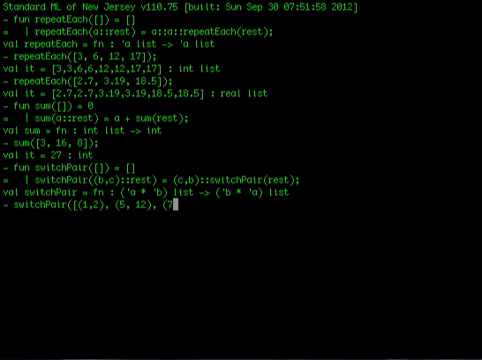
pyautogui.write('7,4)')
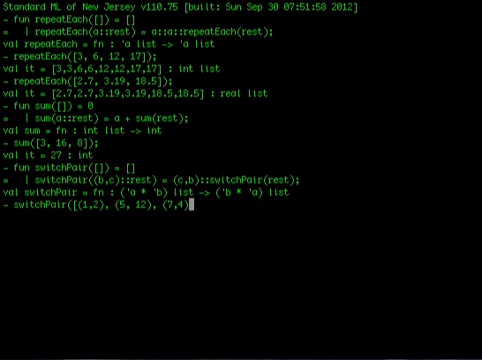